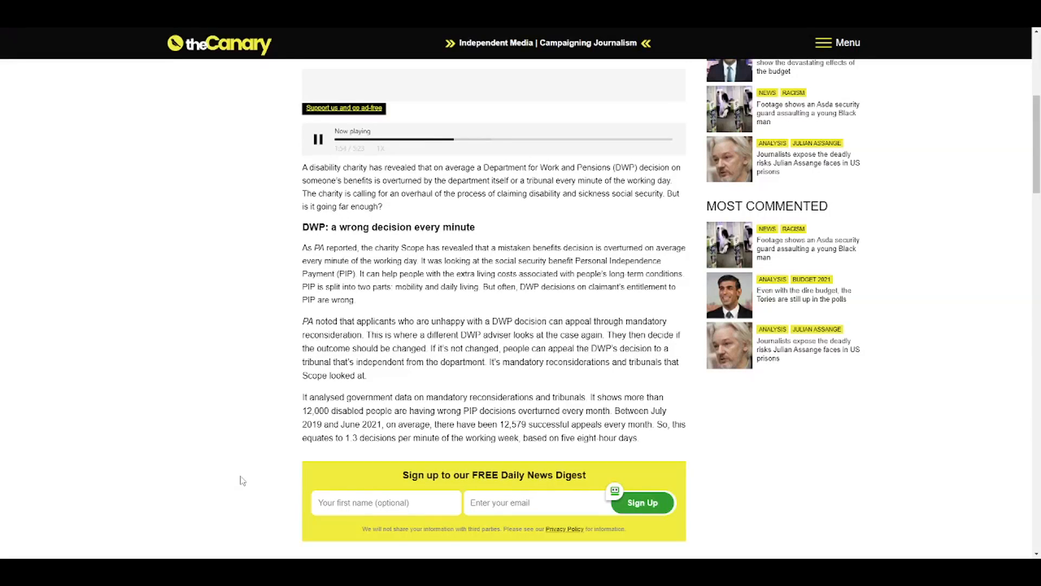
scroll(down, 3)
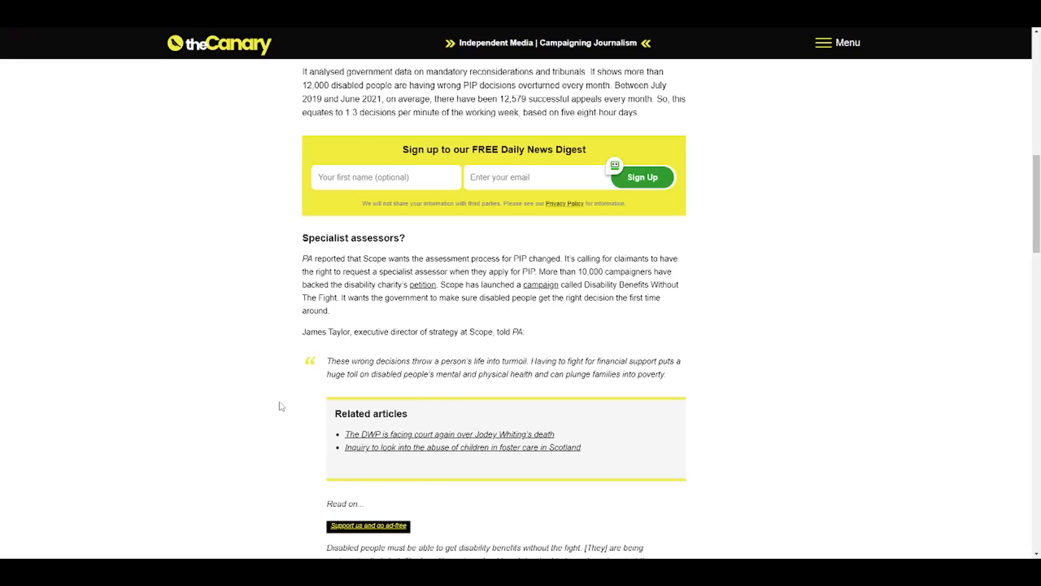
scroll(down, 3)
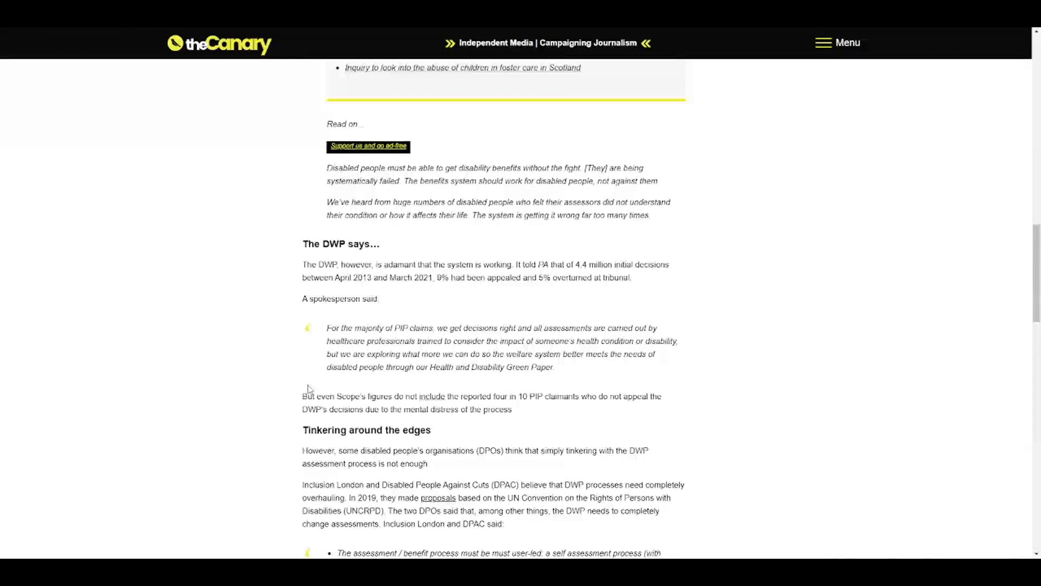
scroll(down, 3)
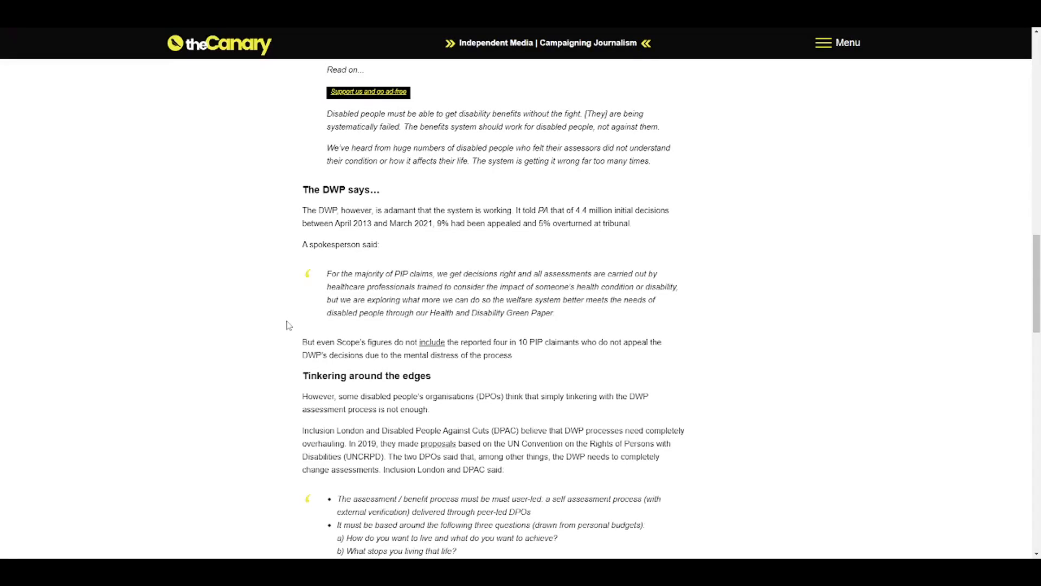
scroll(down, 3)
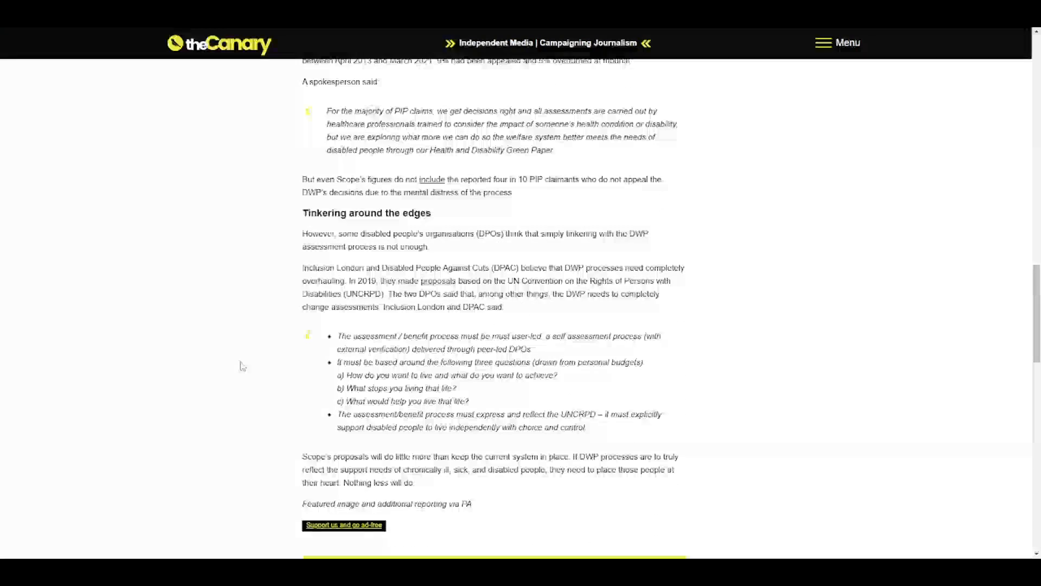
scroll(down, 3)
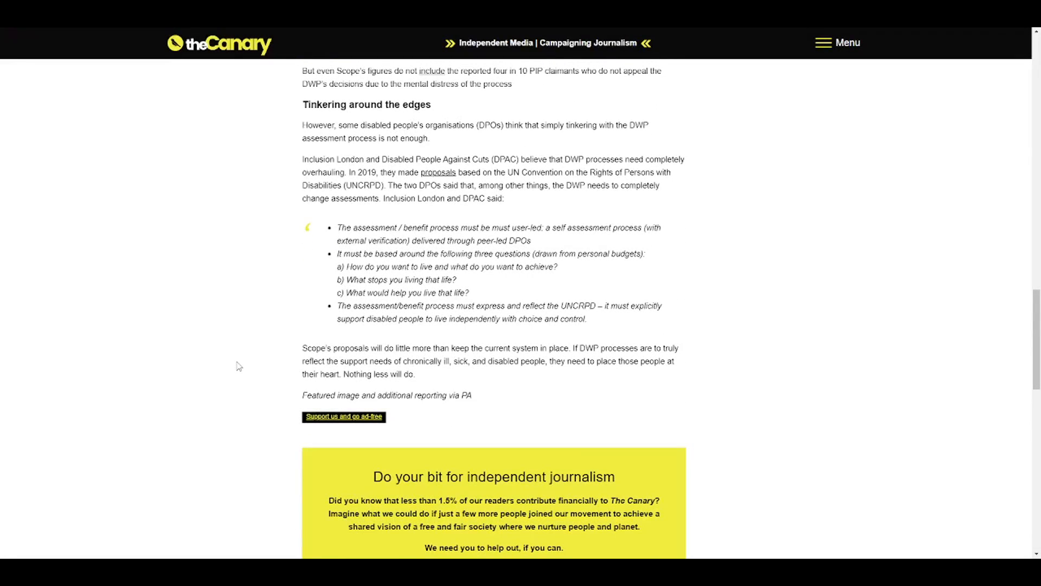